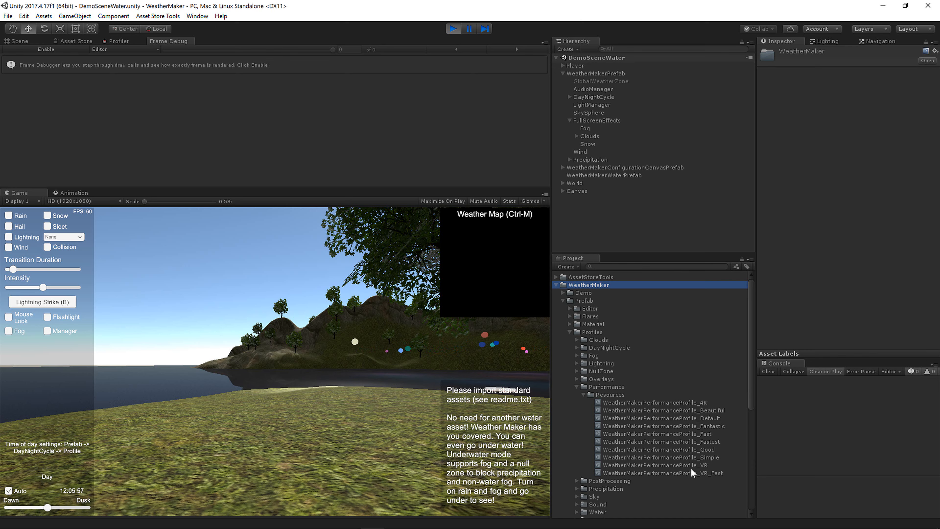
- Show the WeatherMakerPerformanceProfile_Fantastic asset in the Inspector
click(596, 73)
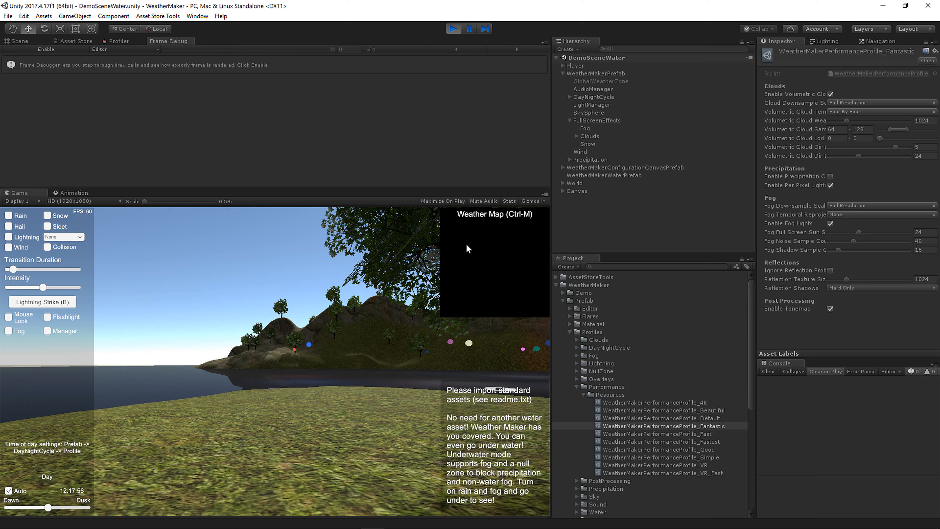
- Choose the Medium-Heavy-Scattered cloud preset, then switch the demo clouds to Medium
click(62, 237)
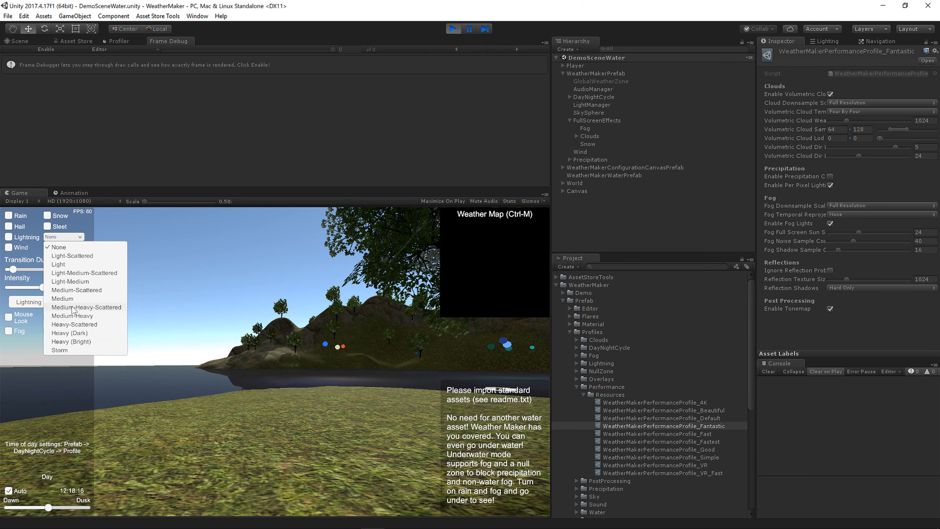
click(71, 316)
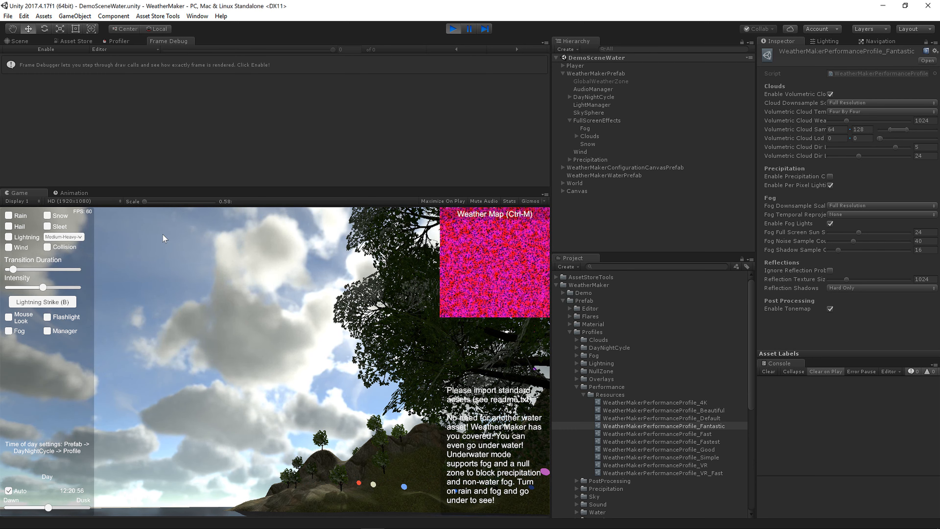
click(63, 236)
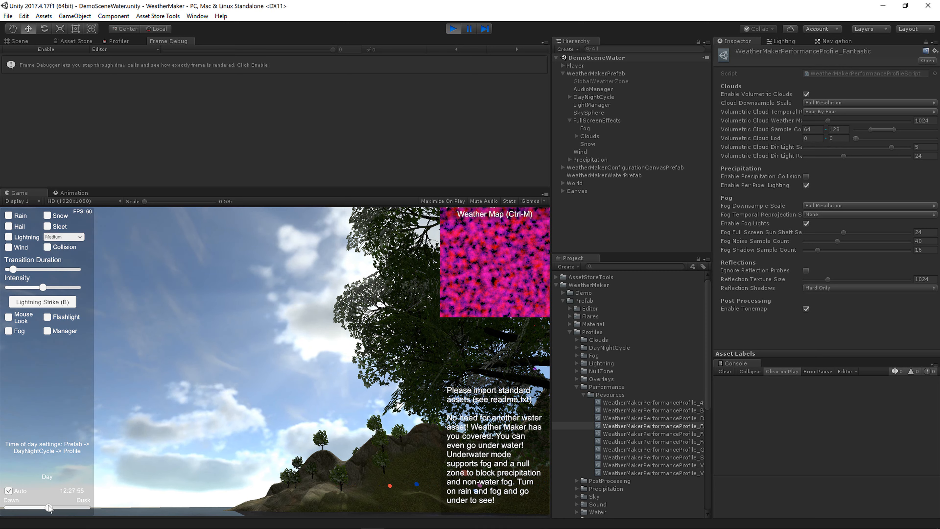
- Try lower cloud directional light sample and ray counts, then slide time of day back to mid-morning
drag(50, 507, 42, 507)
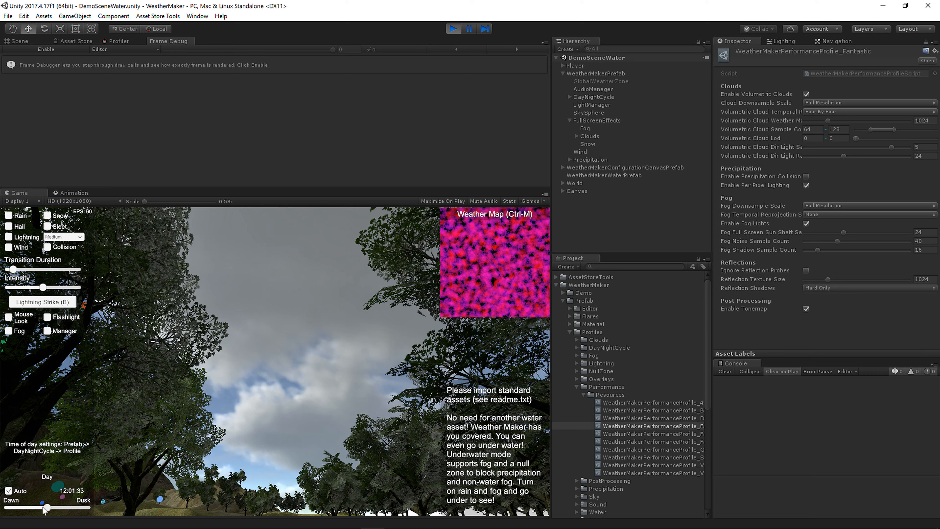
drag(42, 507, 54, 507)
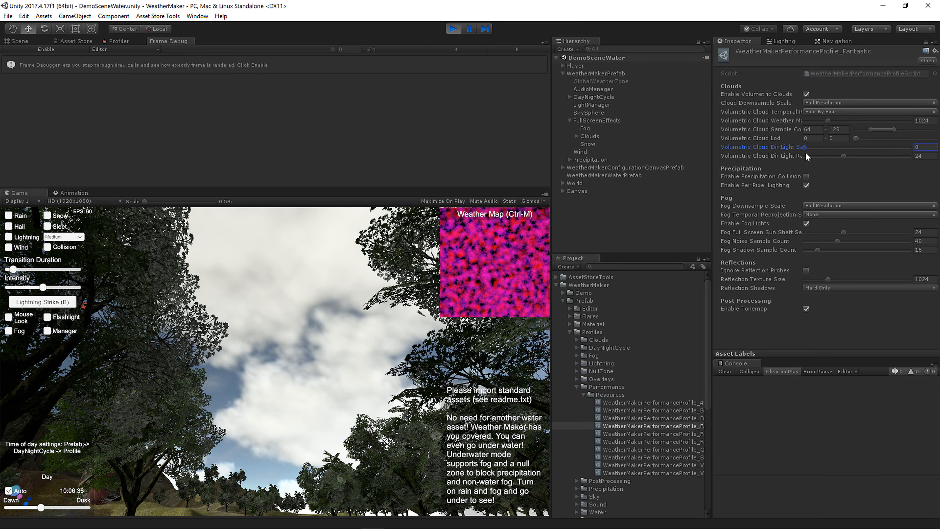
drag(828, 147, 890, 146)
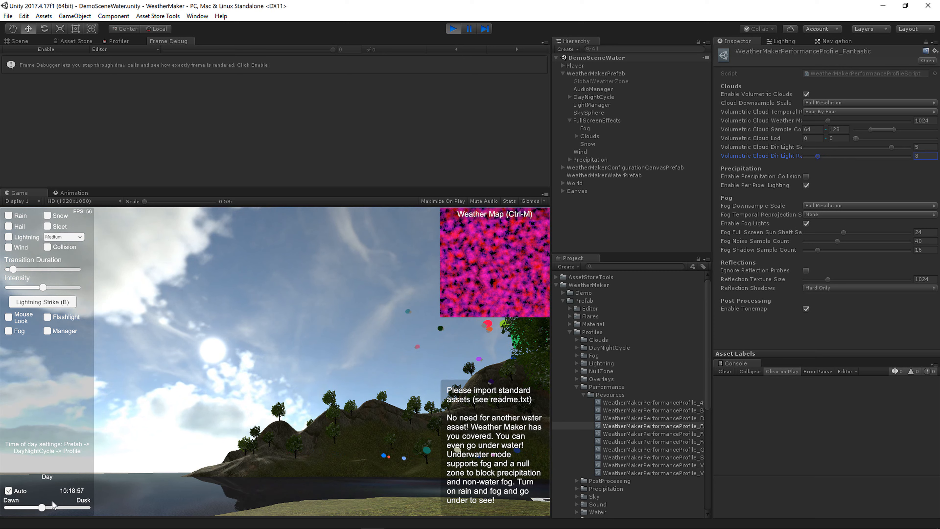
drag(51, 507, 40, 507)
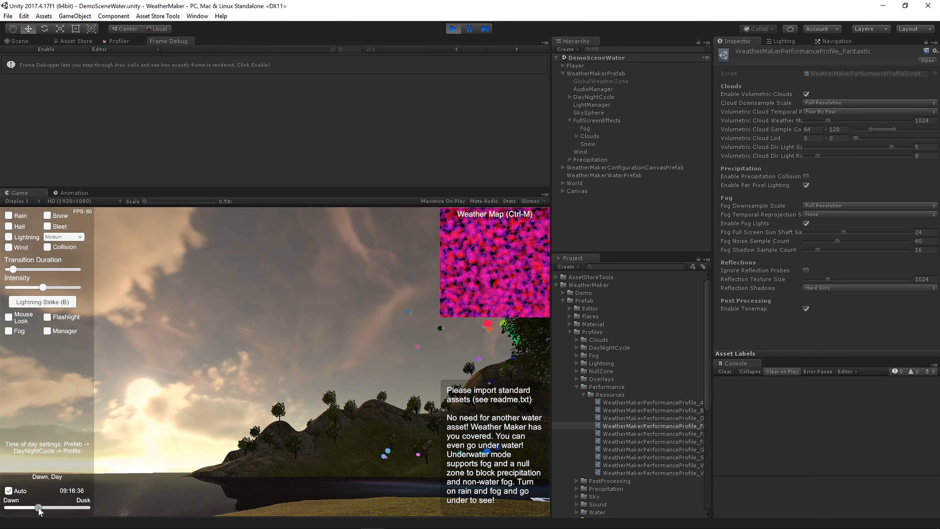
drag(37, 508, 40, 508)
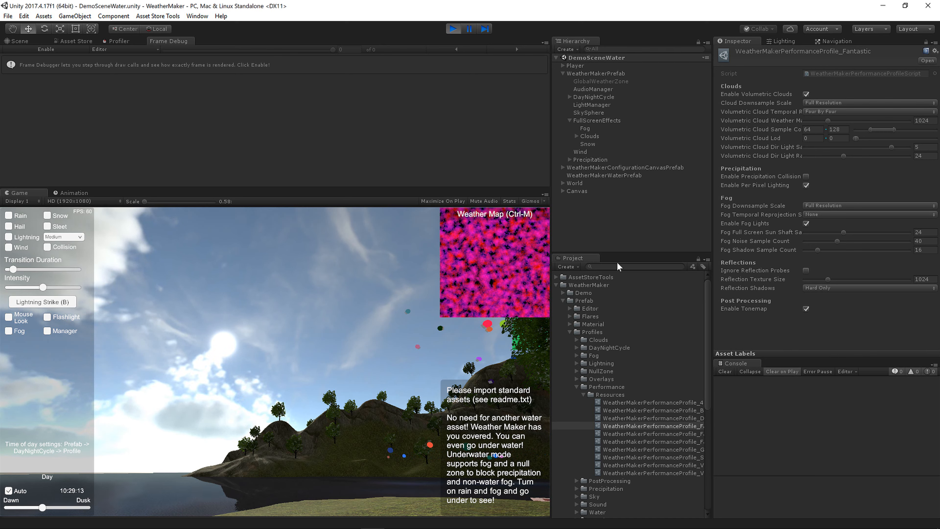
mouse_move(749, 173)
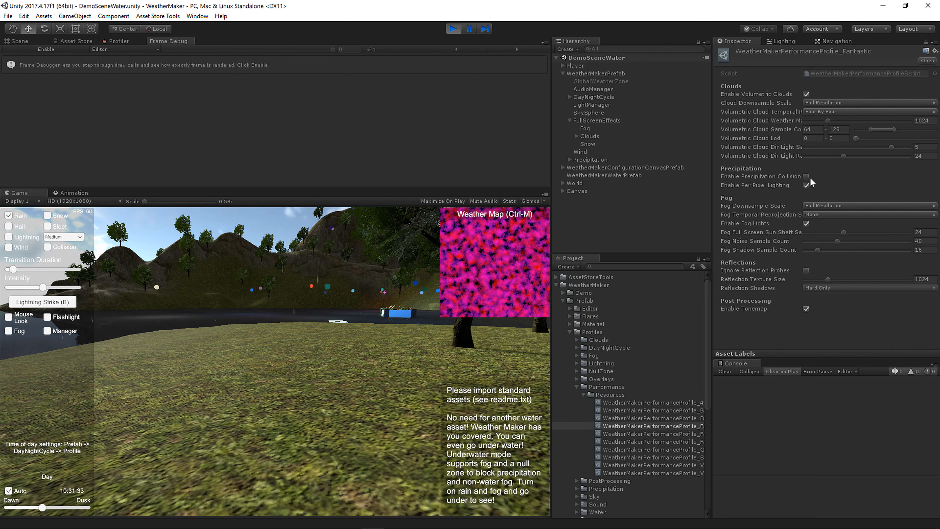
click(806, 177)
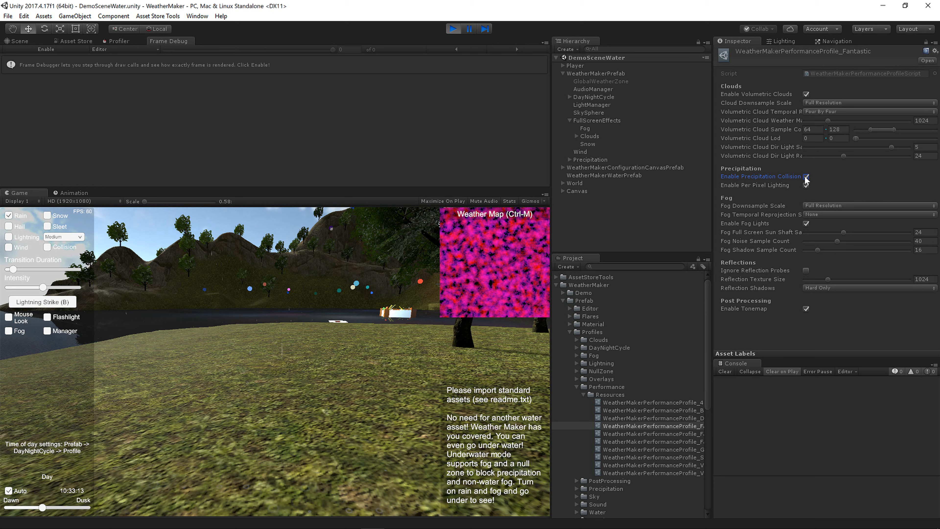
click(807, 176)
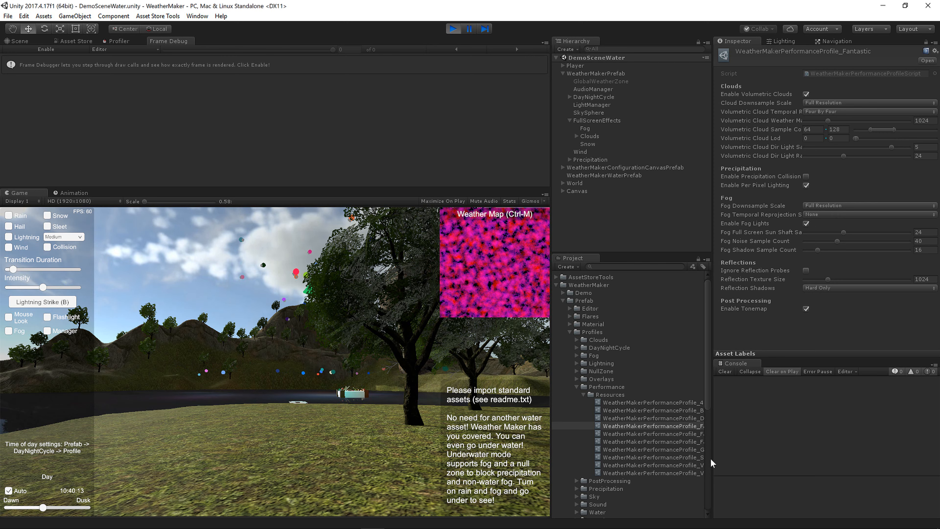
- Widen the profile list and inspect the Simple and then Fastest performance profiles
click(665, 425)
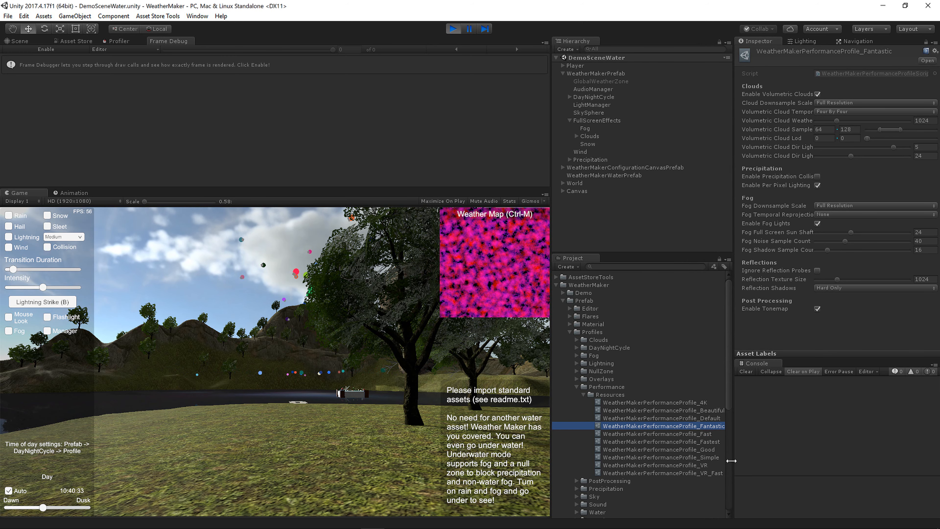
click(659, 457)
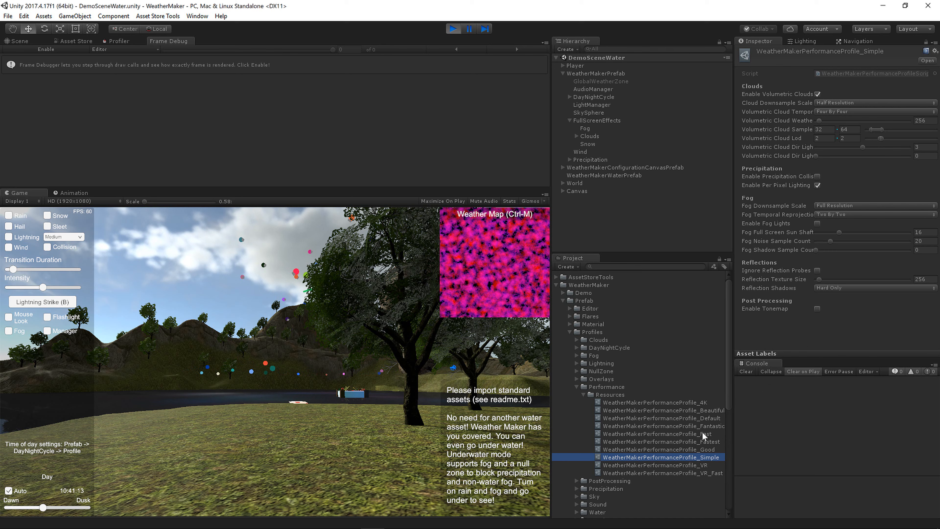
click(660, 441)
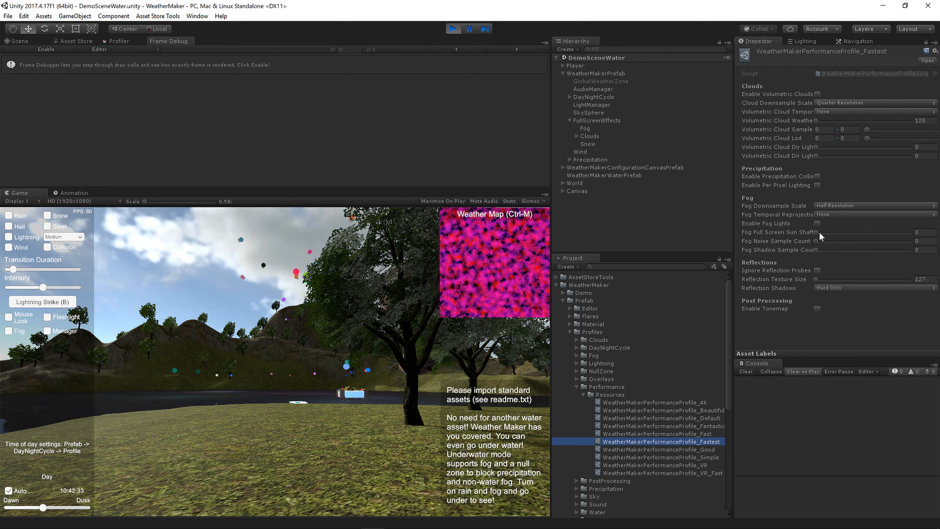
- Show the Fantastic performance profile's settings in the Inspector again
click(657, 425)
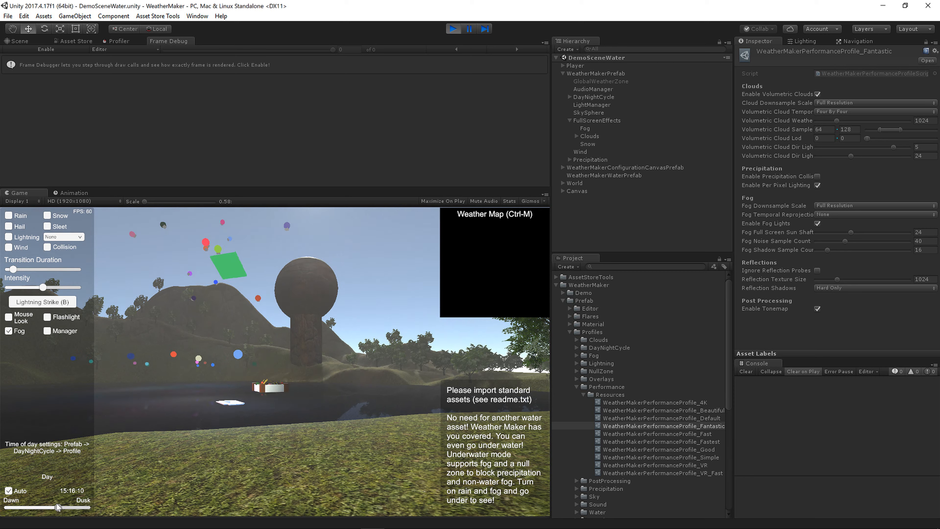
- Sweep the demo's time of day toward dusk, then bring it back to around midday
drag(58, 506, 68, 507)
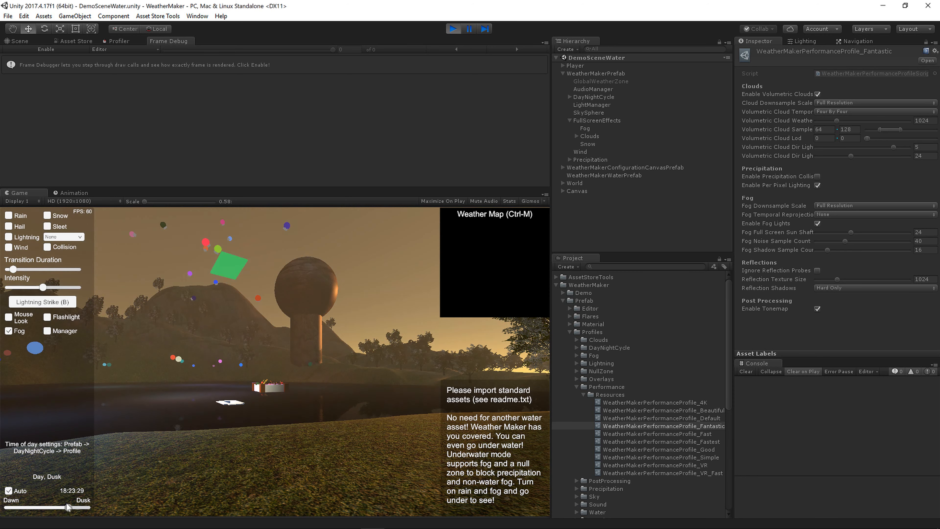
drag(67, 507, 65, 507)
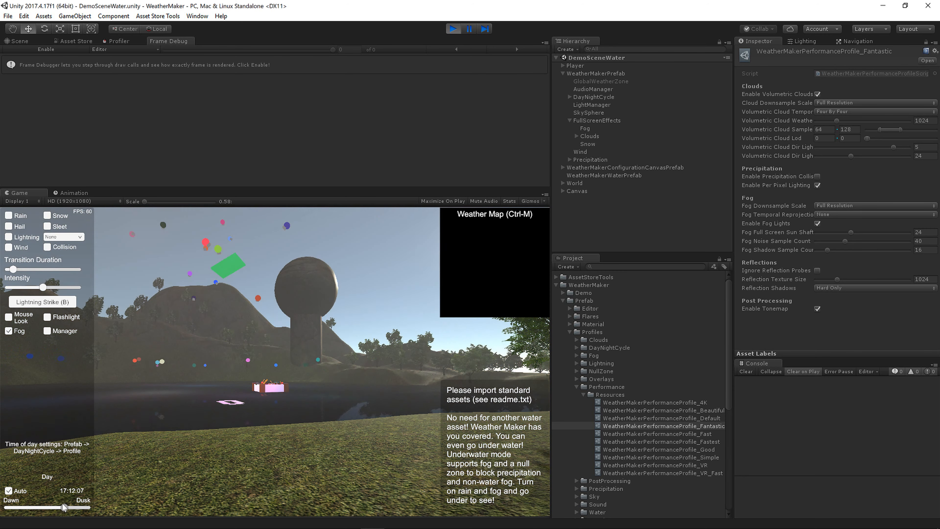
drag(64, 507, 49, 507)
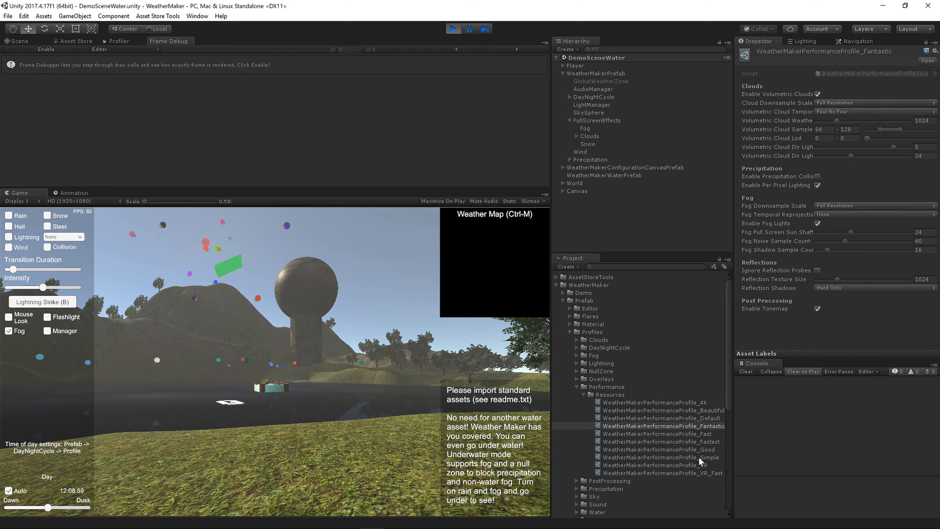
- Inspect the Simple performance profile, then the Fast one
click(656, 457)
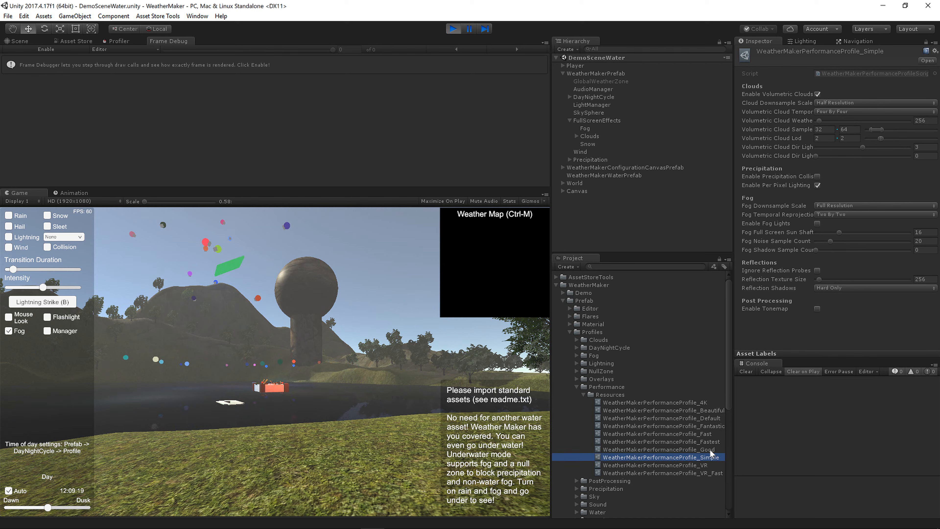
click(658, 434)
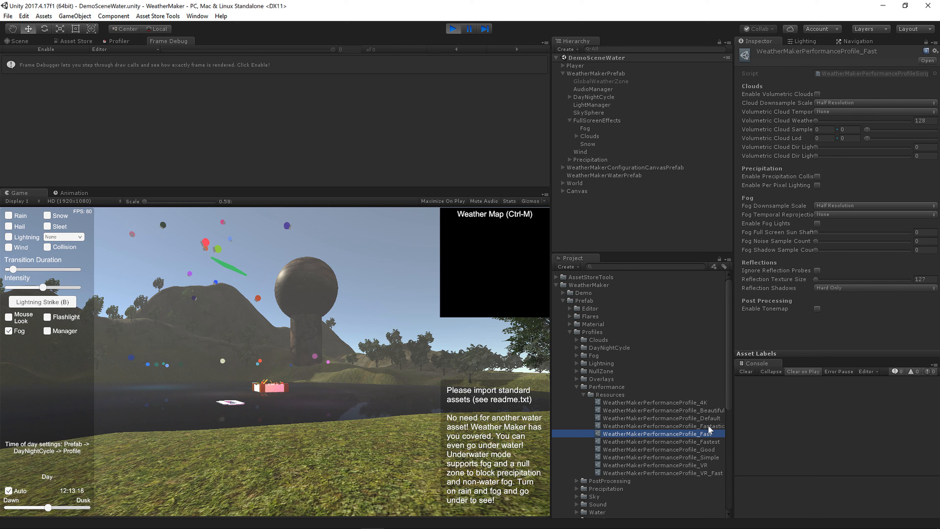
- Return the Inspector to the Fantastic profile and view the cloudy sky over the water
click(656, 425)
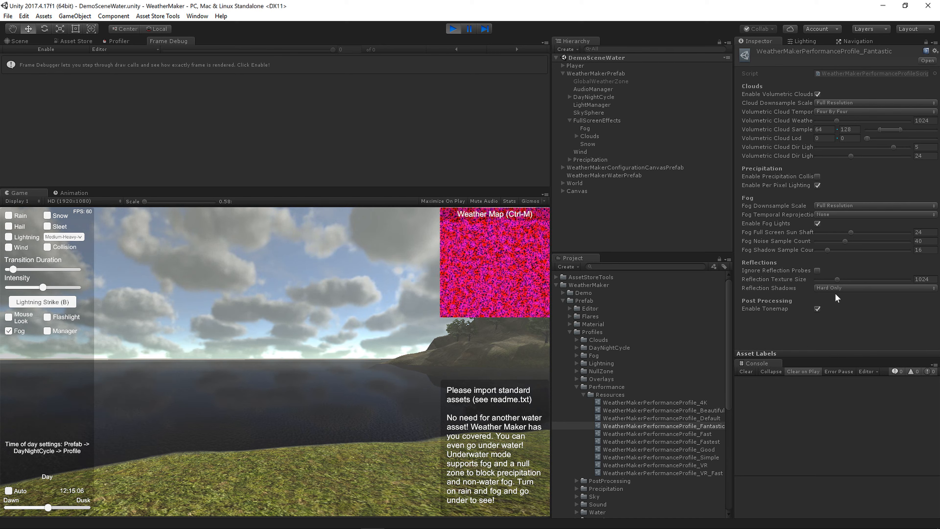
- Aim the camera at the sky, turn demo Fog off, and toggle Enable Tonemap off then back on
click(817, 309)
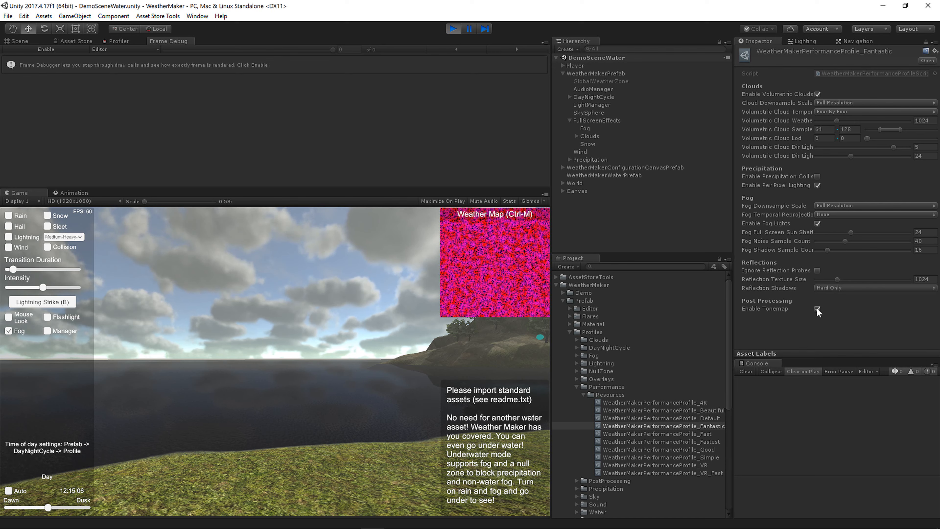
click(817, 312)
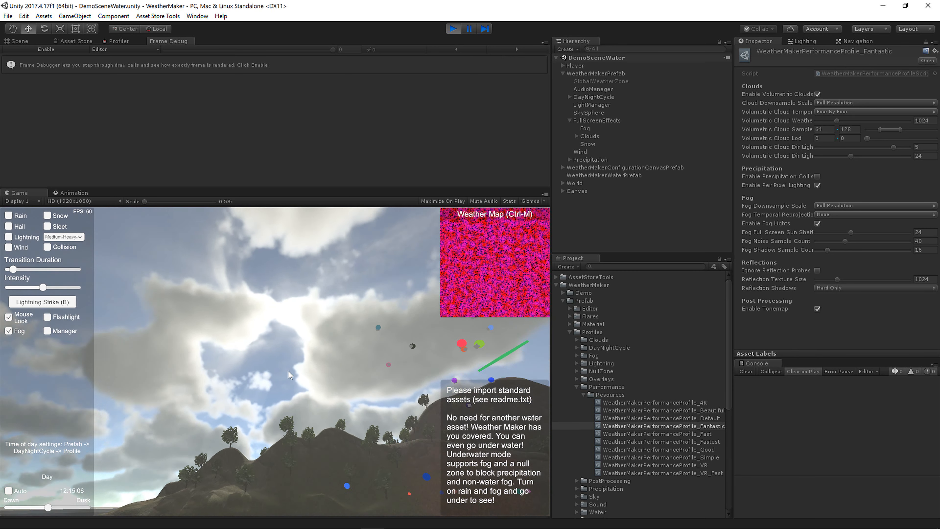
click(818, 308)
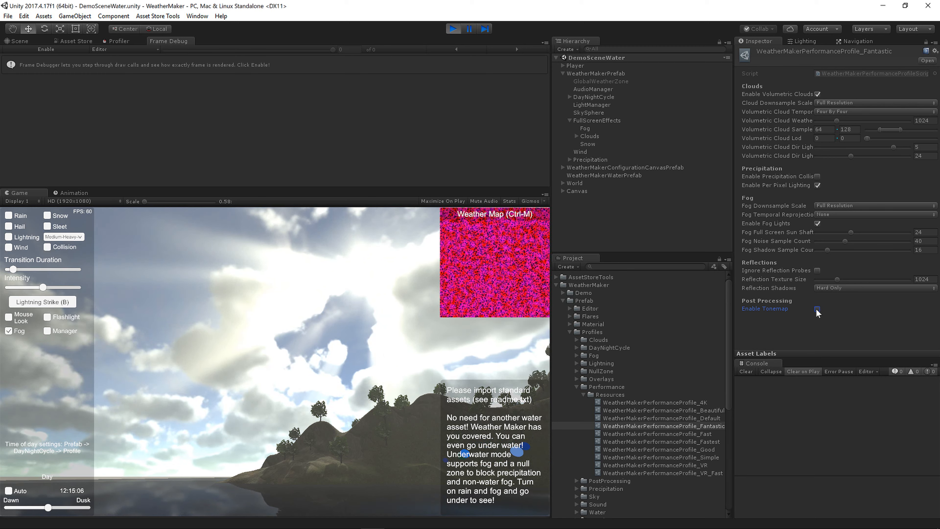
click(816, 308)
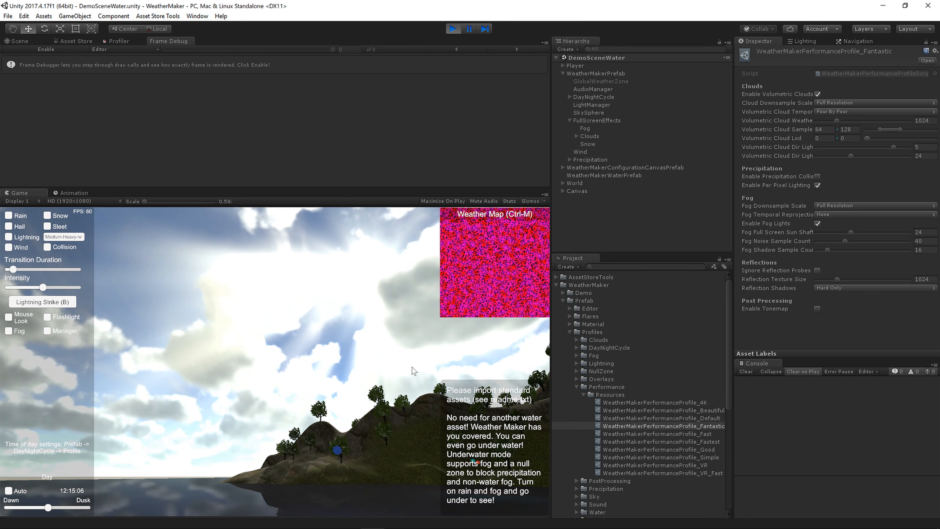
click(9, 315)
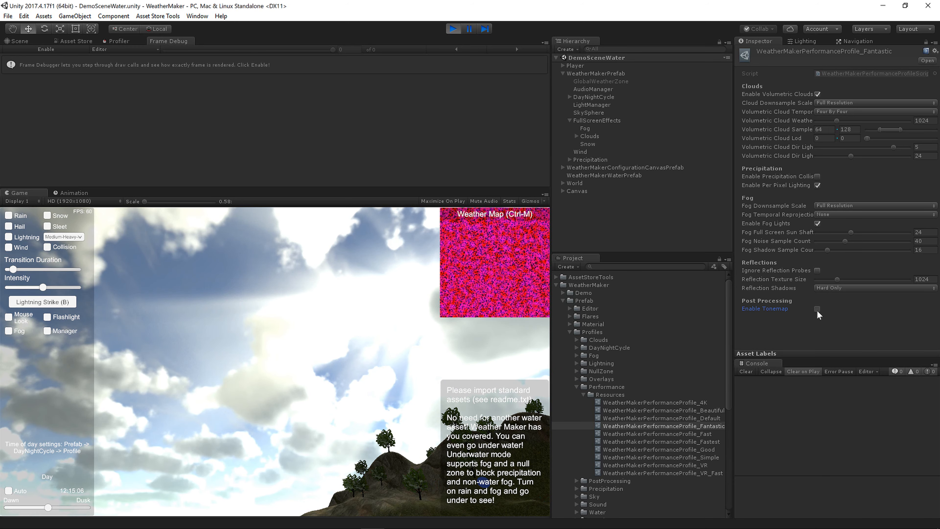
click(817, 309)
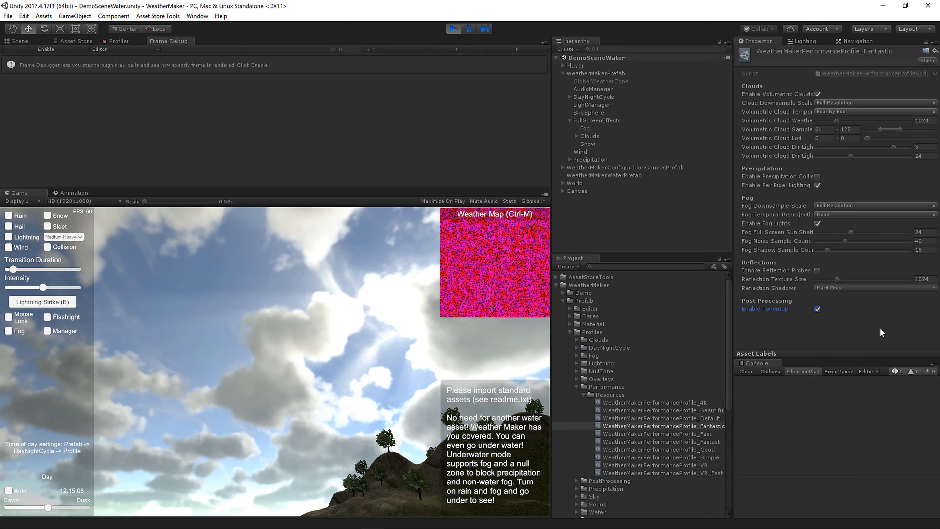